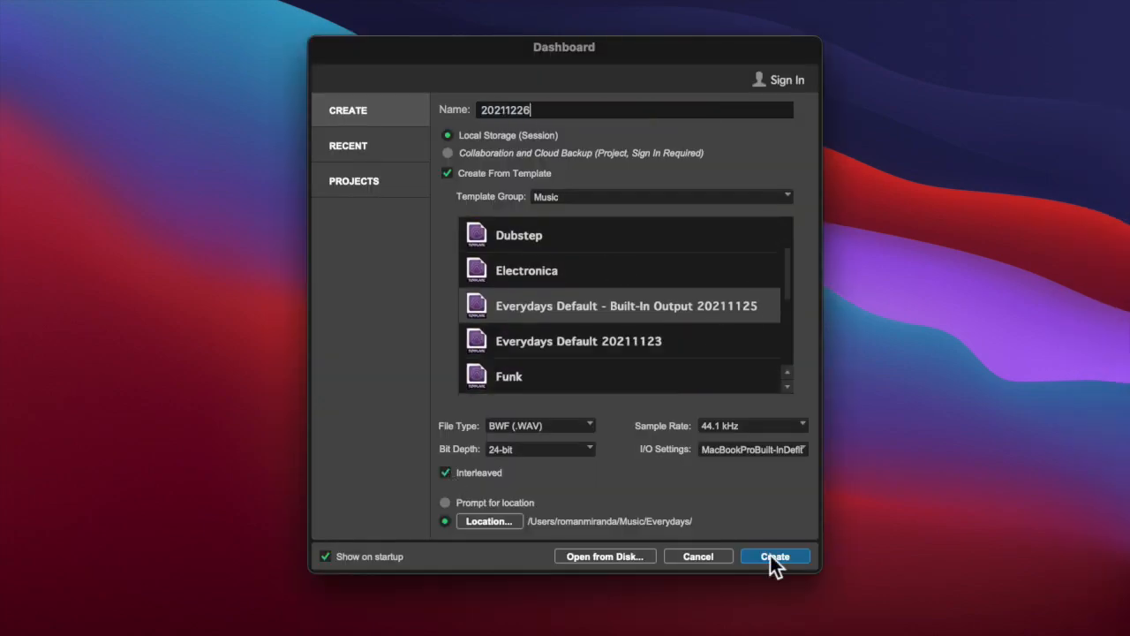
# Create the new session 20211226 from the Dashboard
pyautogui.click(773, 554)
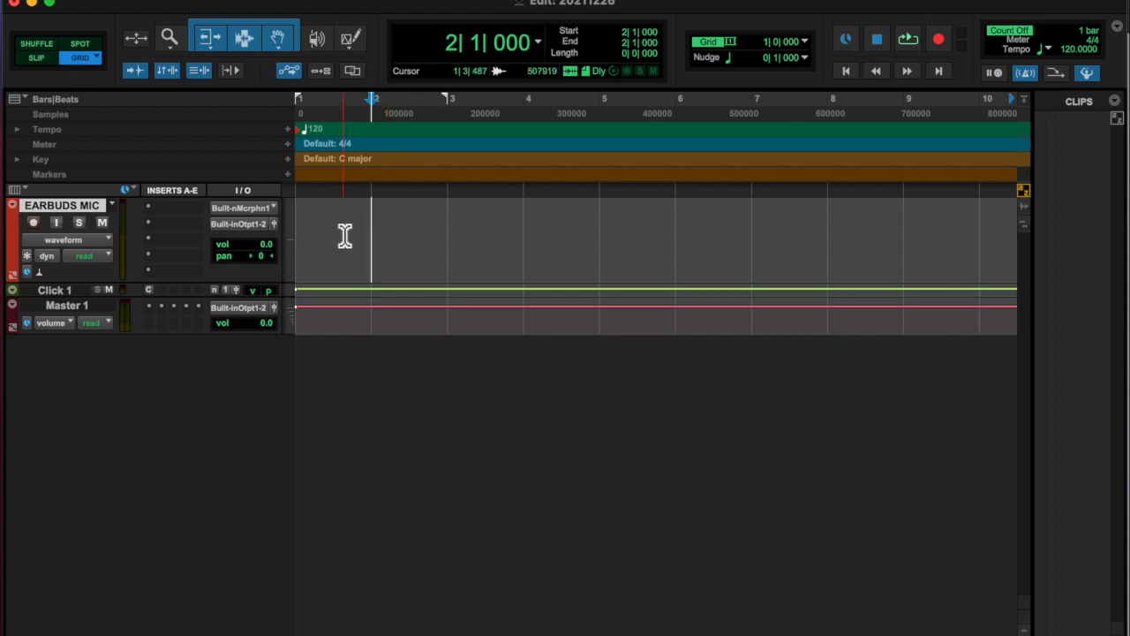
# Record a take of performed sounds onto the record-armed EARBUDS MIC track, producing clip EARBUDS MIC_02
pyautogui.click(371, 233)
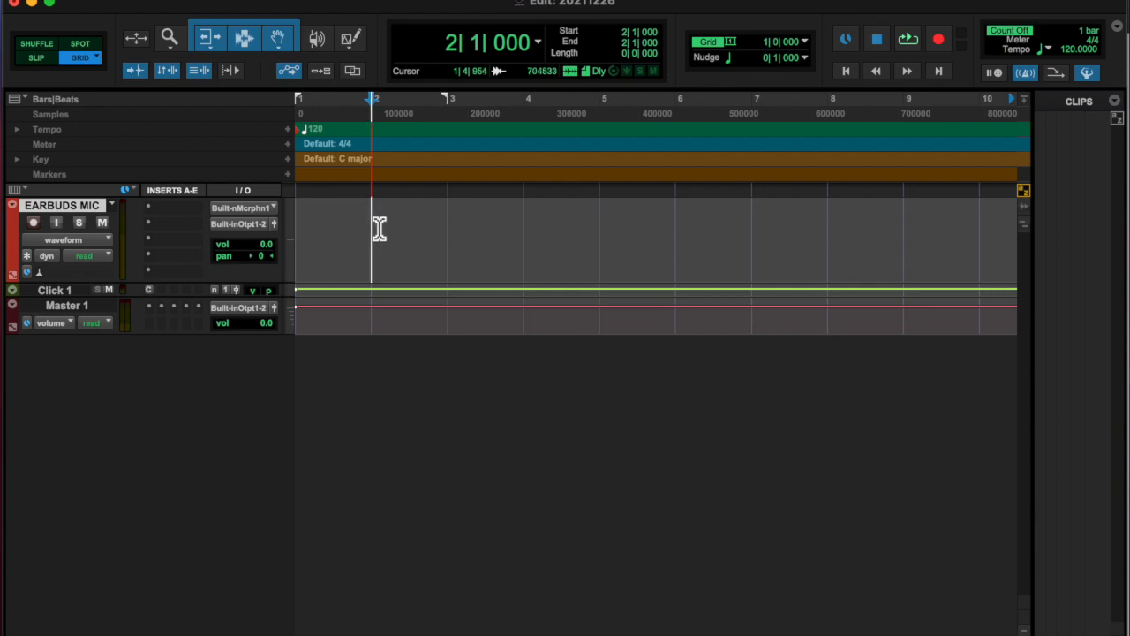
pyautogui.click(939, 39)
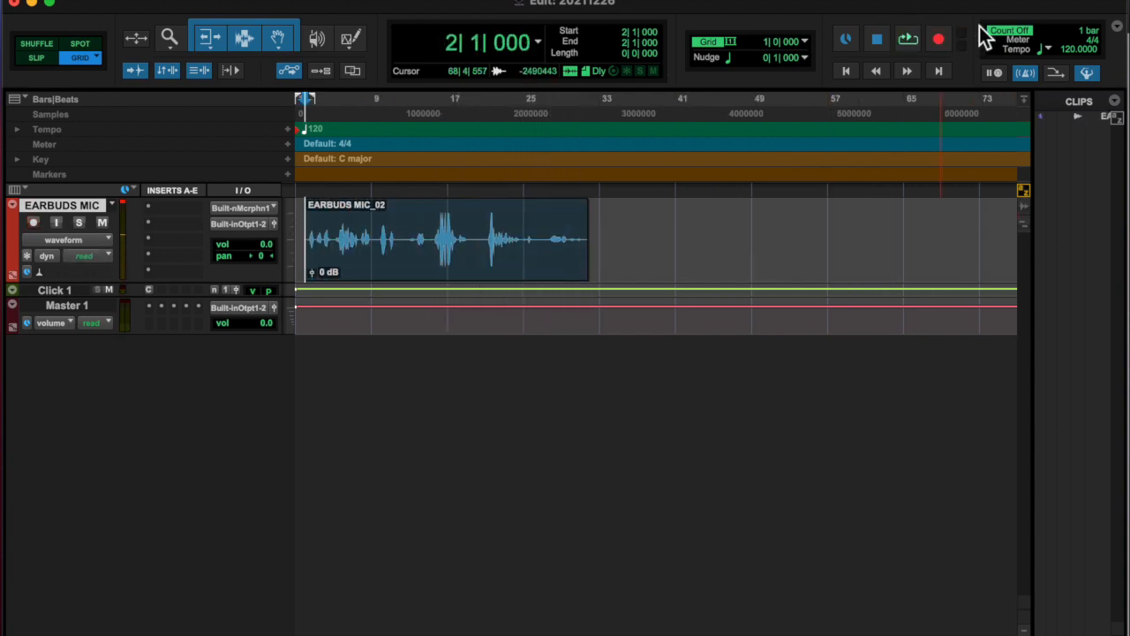
# Separate the EARBUDS MIC_02 take into individual clips with the Selector tool
pyautogui.click(907, 39)
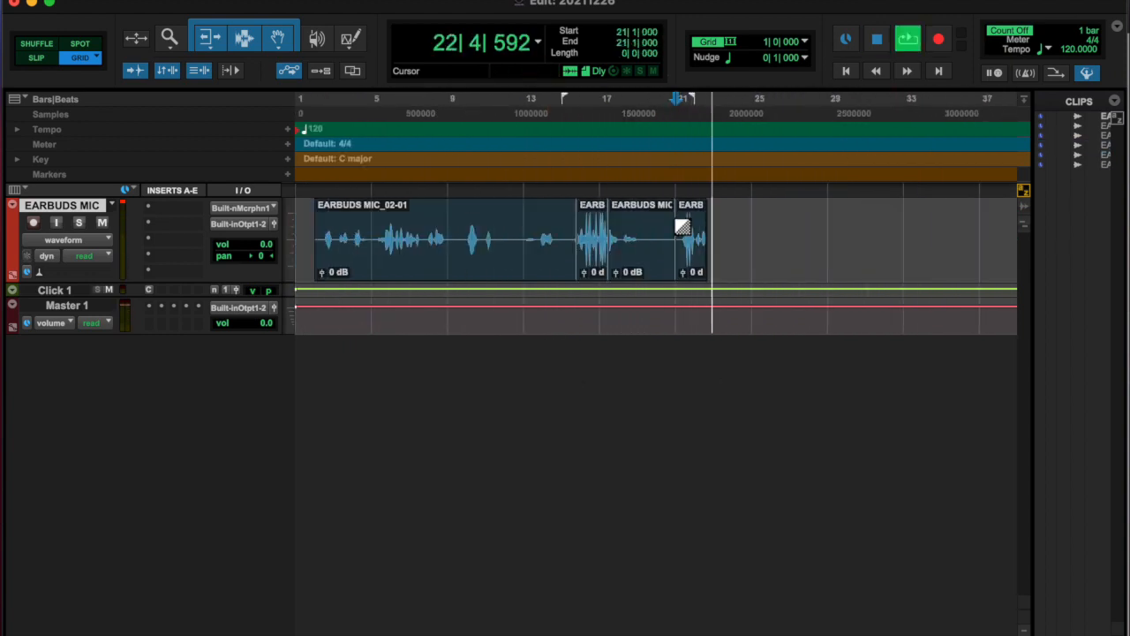
pyautogui.click(618, 239)
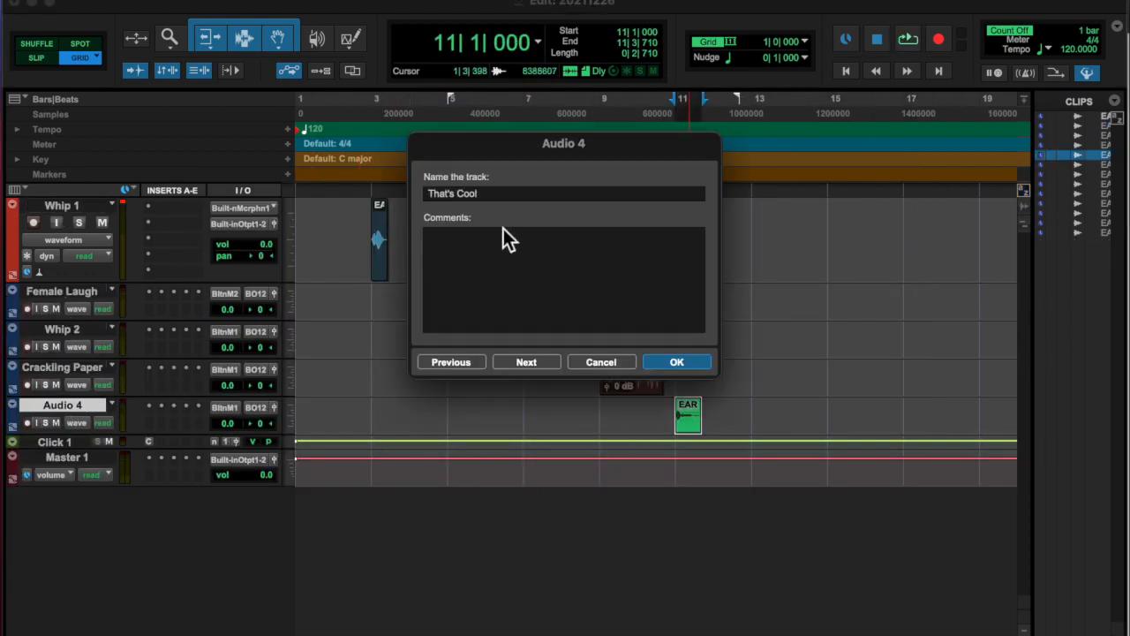
# Name the new Female-That's Cool track and confirm the Valhalla VintageVerb settings on the Whip tracks
pyautogui.click(676, 362)
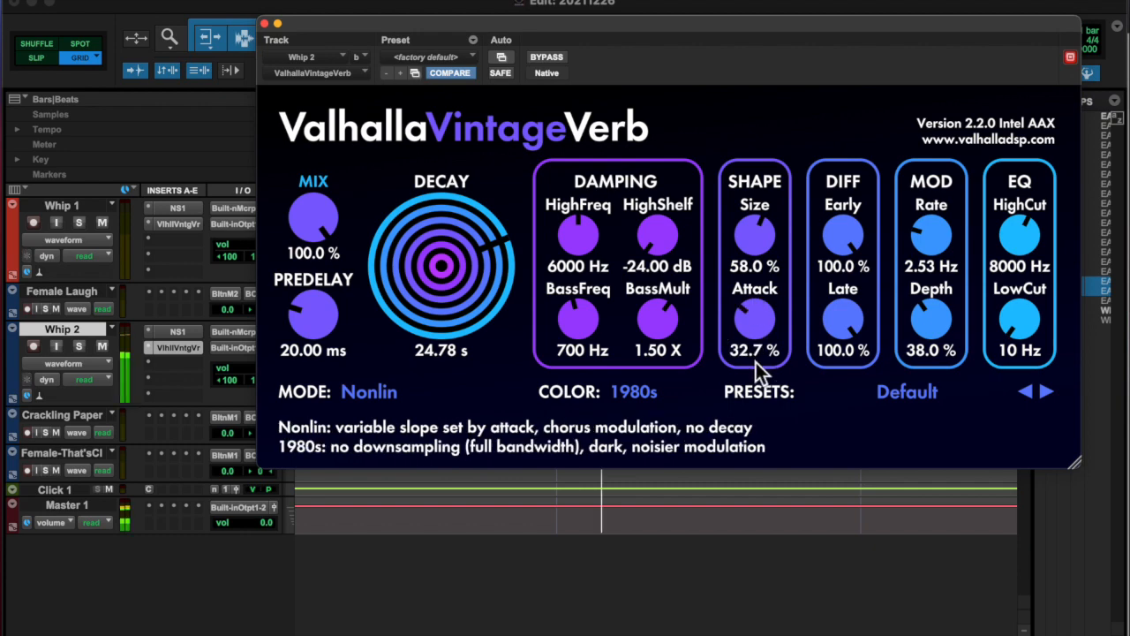
pyautogui.click(265, 25)
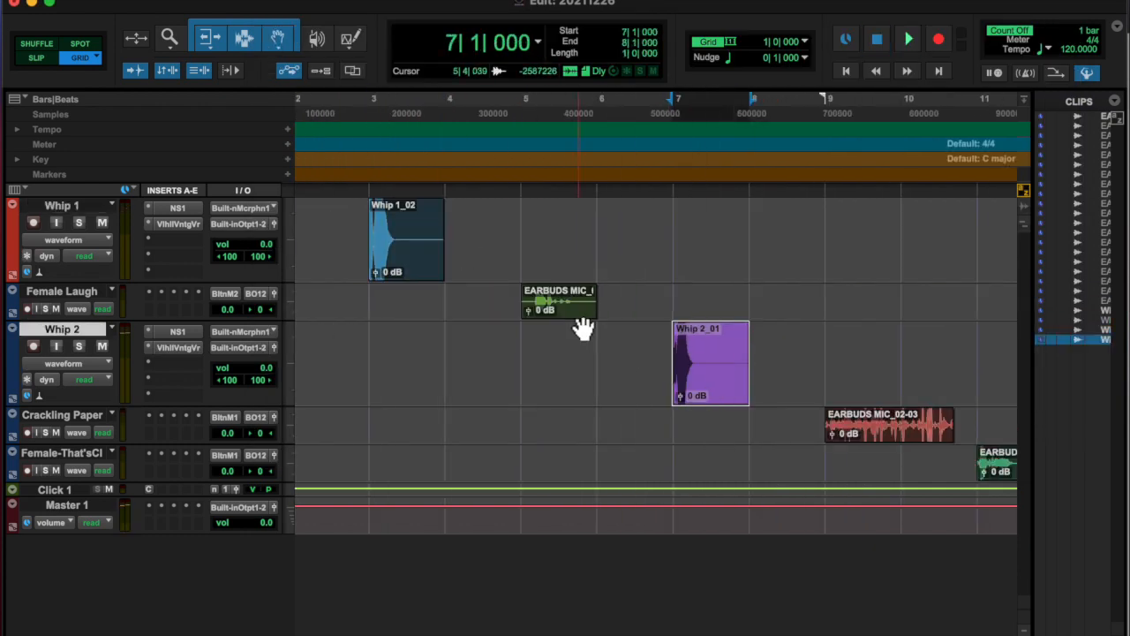